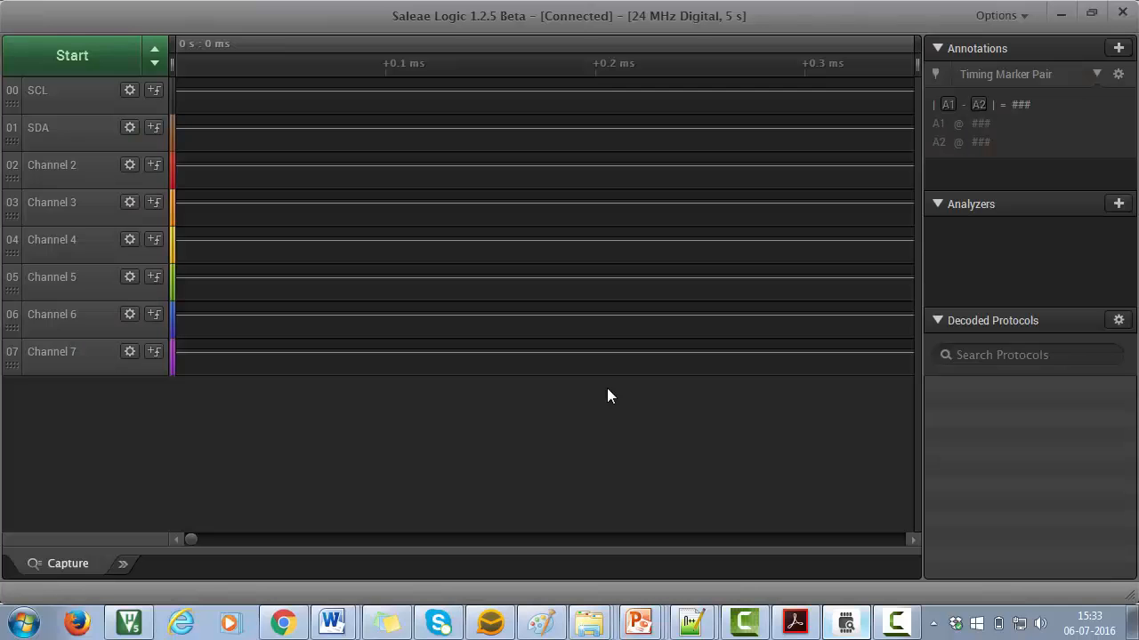
{"action": "mouse_move", "coordinate": [603, 392]}
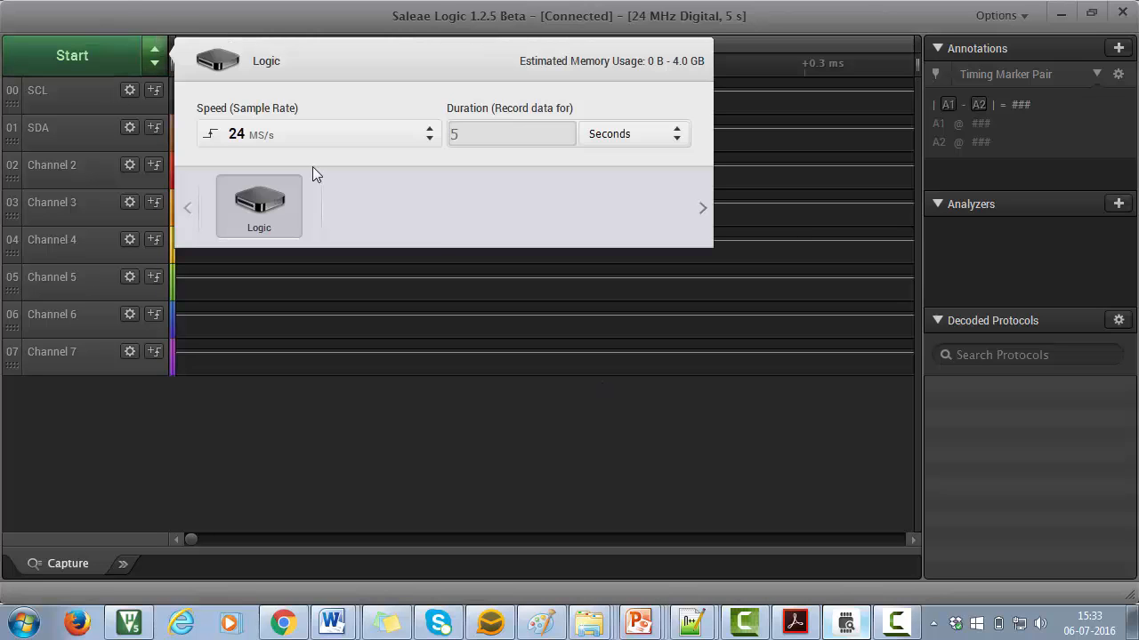
- Select the 5-second recording duration at 24 MS/s in capture settings
{"action": "left_click", "coordinate": [512, 134]}
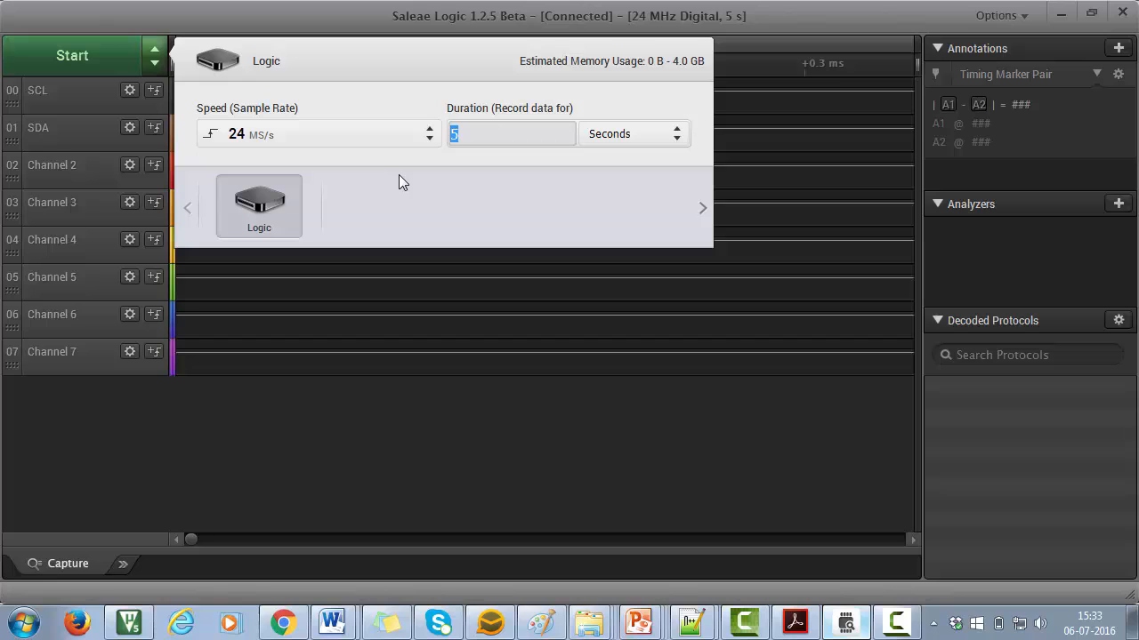
{"action": "mouse_move", "coordinate": [330, 186]}
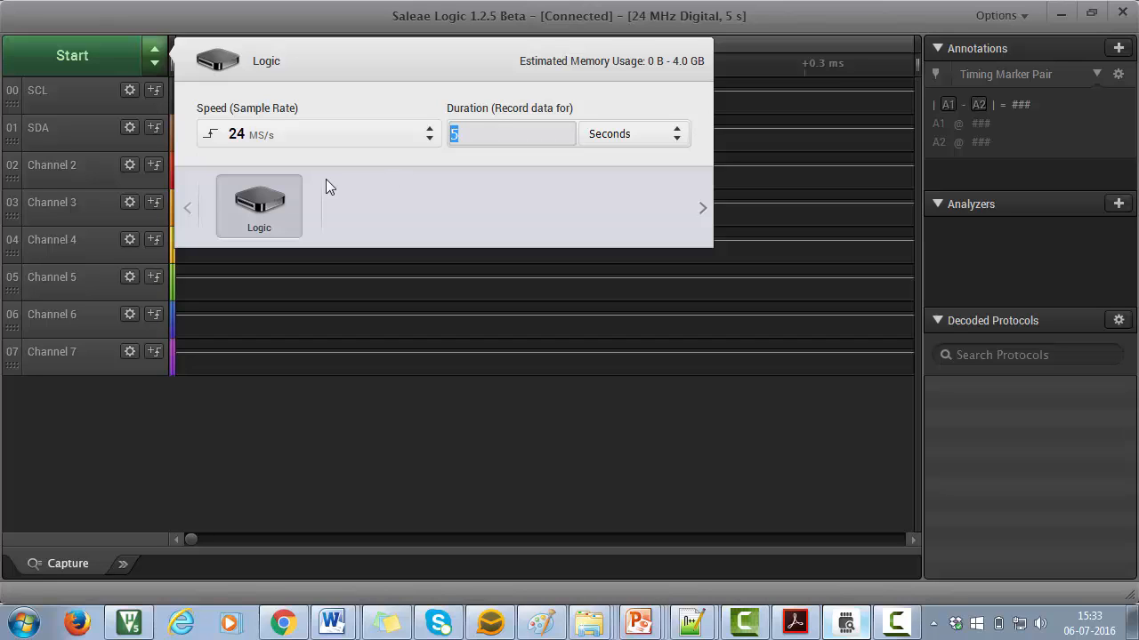
- Capture 5 seconds of SCL and SDA, then zoom into the burst near 5–6 ms
{"action": "left_click", "coordinate": [72, 55]}
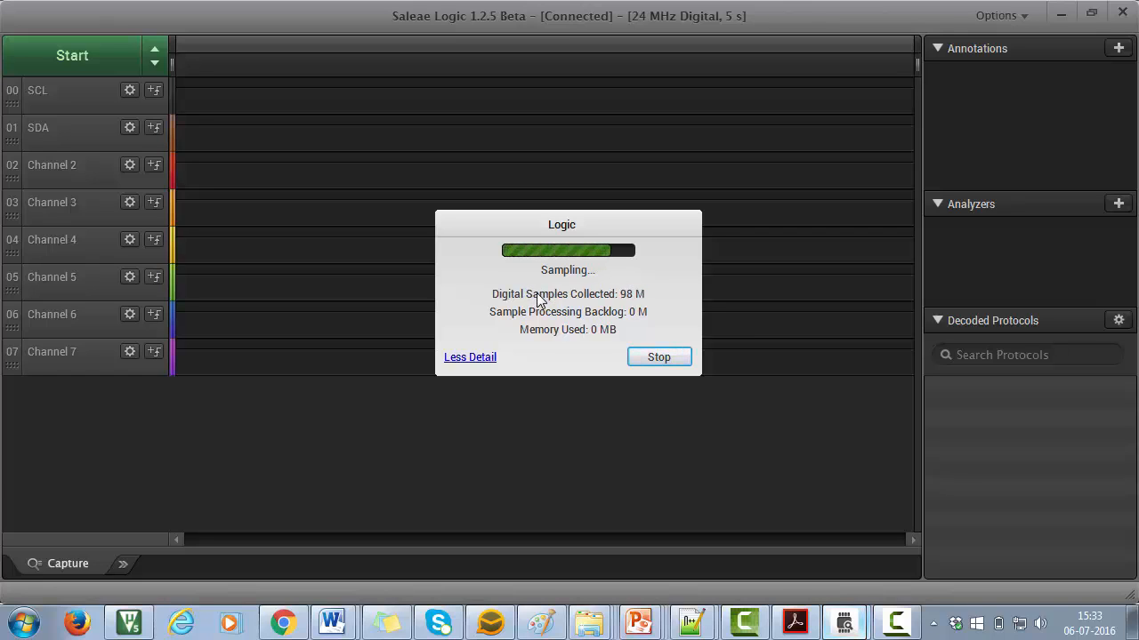
{"action": "left_click", "coordinate": [658, 357]}
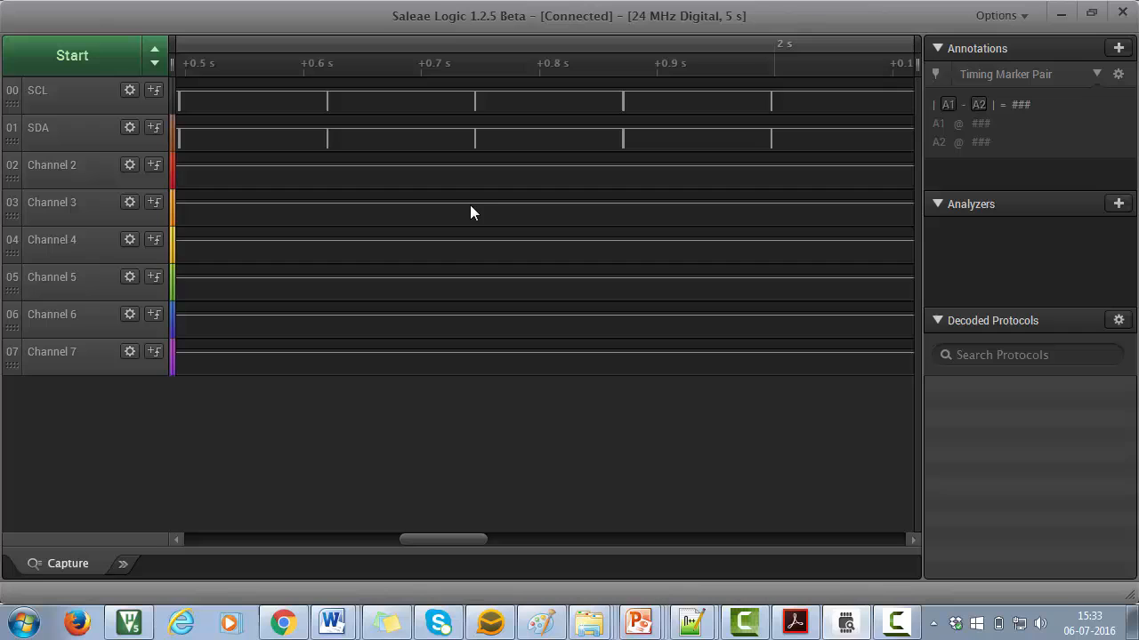
{"action": "scroll", "scroll_direction": "up", "scroll_amount": 3}
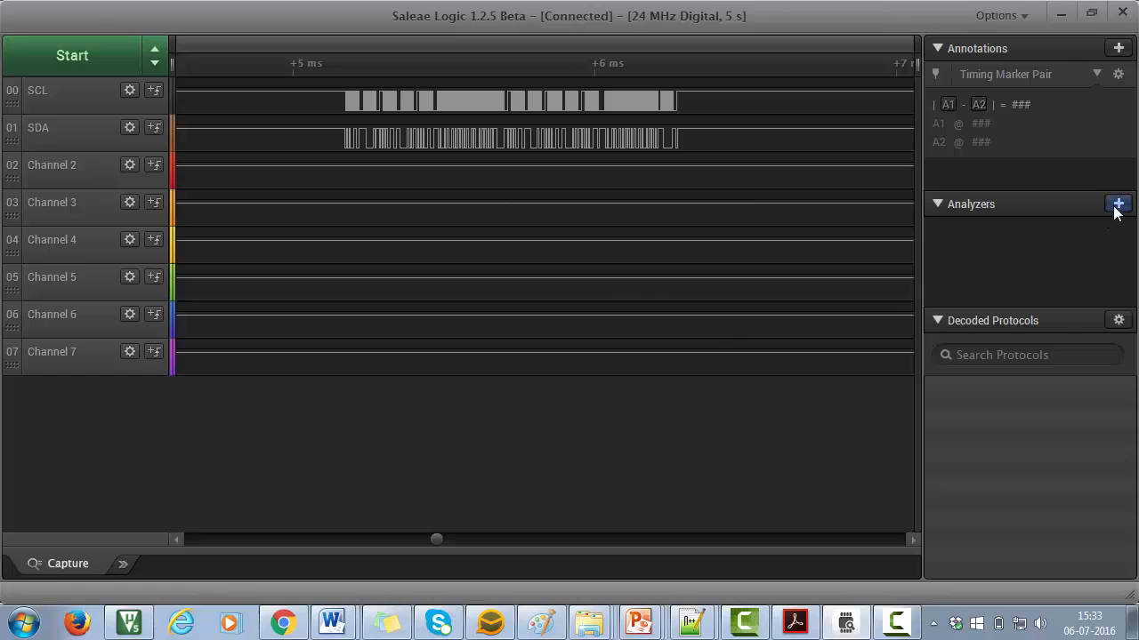
- Add an I2C analyzer with SDA on channel 1 and SCL on channel 0
{"action": "left_click", "coordinate": [1119, 203]}
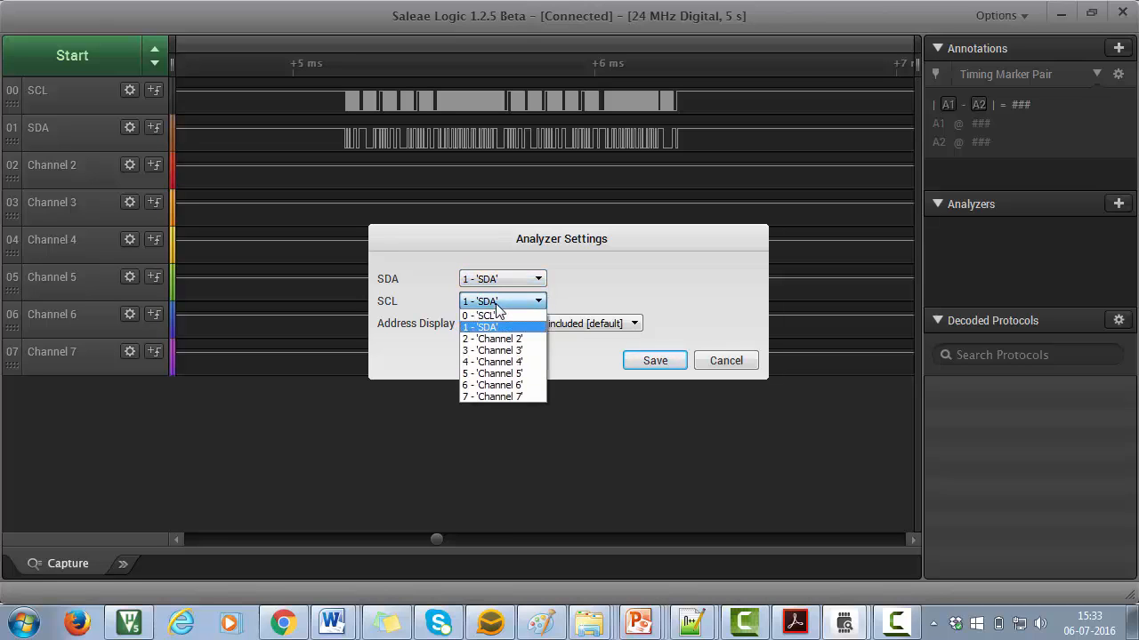
{"action": "mouse_move", "coordinate": [492, 316]}
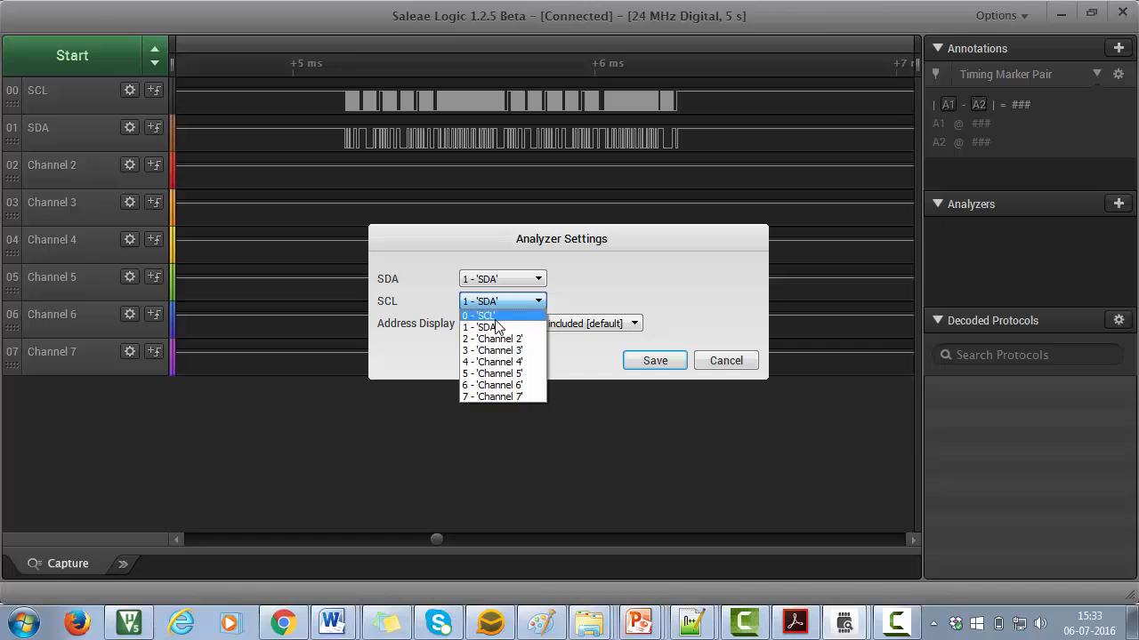
{"action": "left_click", "coordinate": [481, 315]}
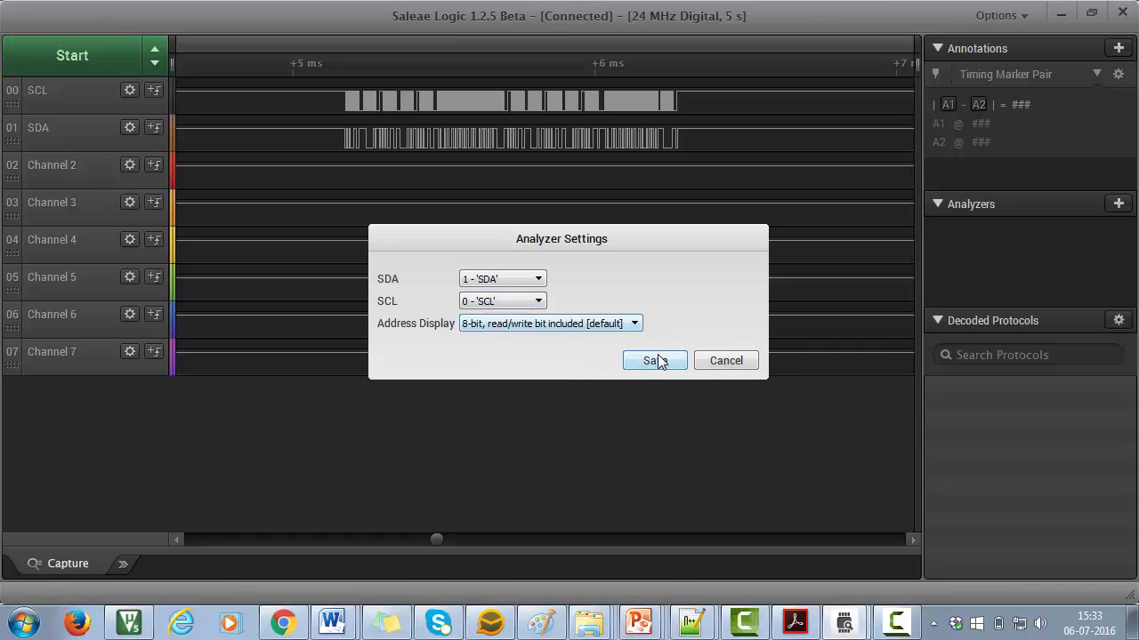
{"action": "left_click", "coordinate": [655, 361]}
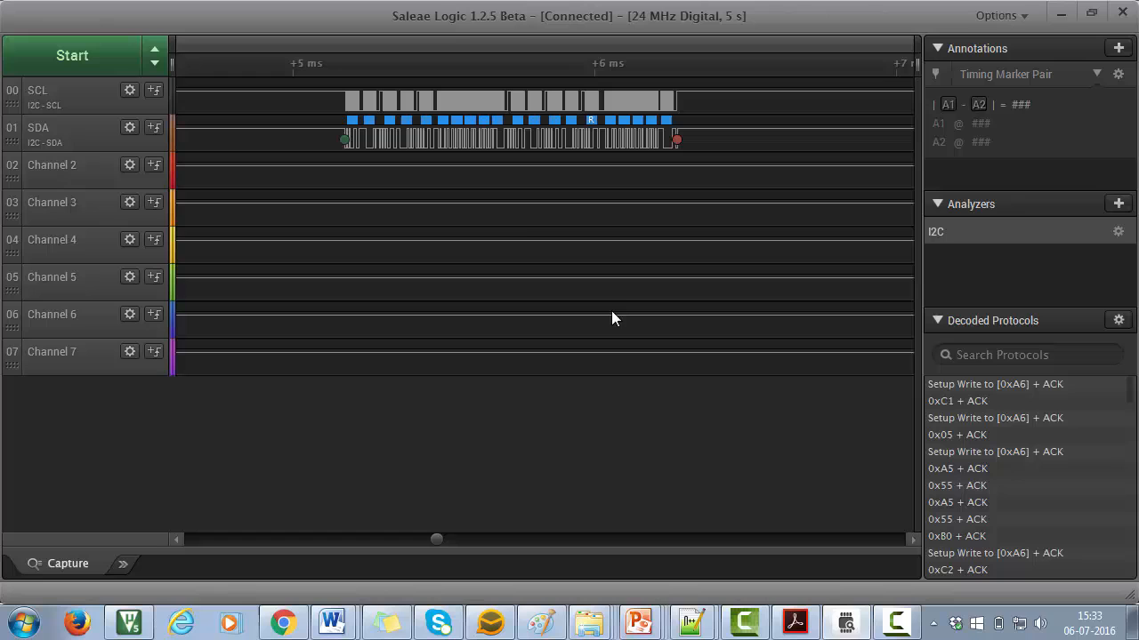
{"action": "mouse_move", "coordinate": [501, 212]}
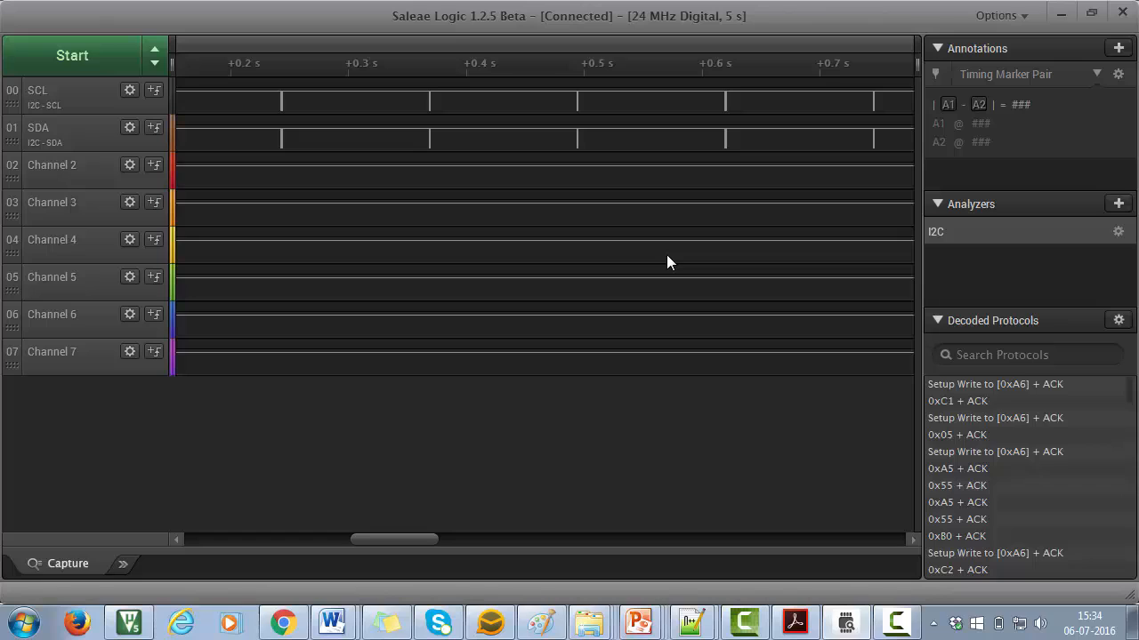
{"action": "mouse_move", "coordinate": [646, 260]}
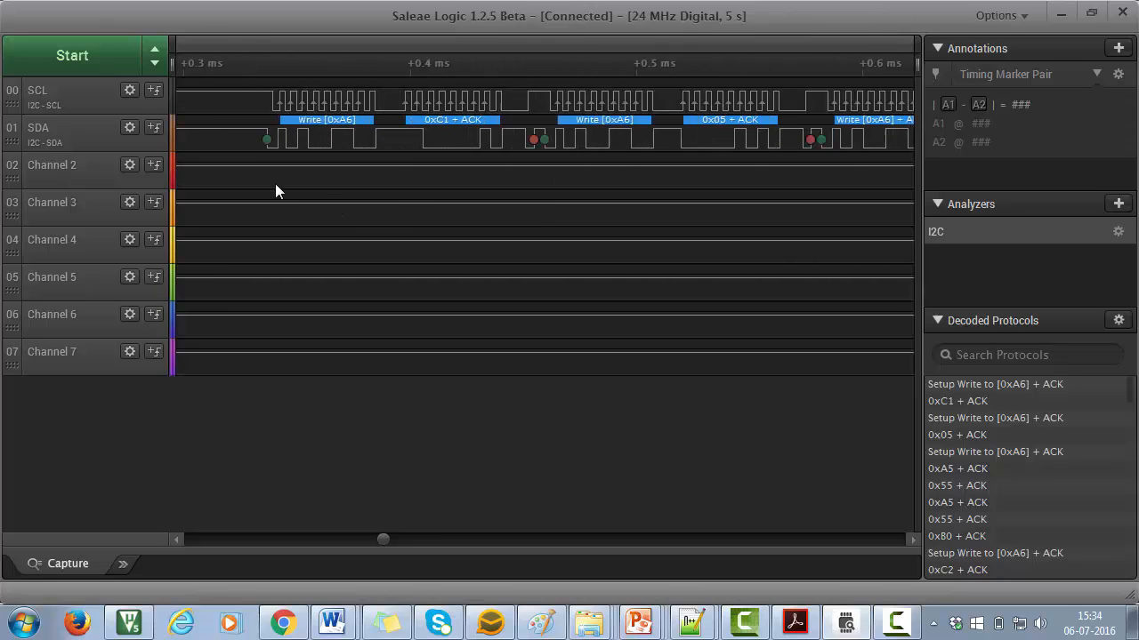
- Zoom the waveform to show the decoded write bytes from 0xC1 to 0xB0
{"action": "scroll", "scroll_direction": "up", "scroll_amount": 3}
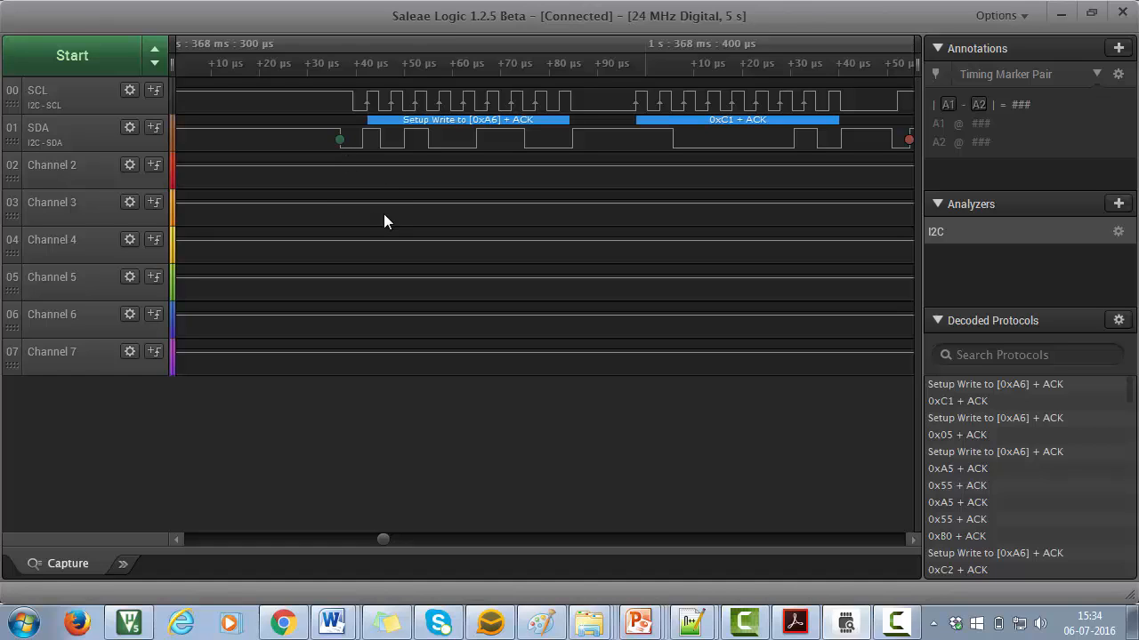
{"action": "mouse_move", "coordinate": [401, 163]}
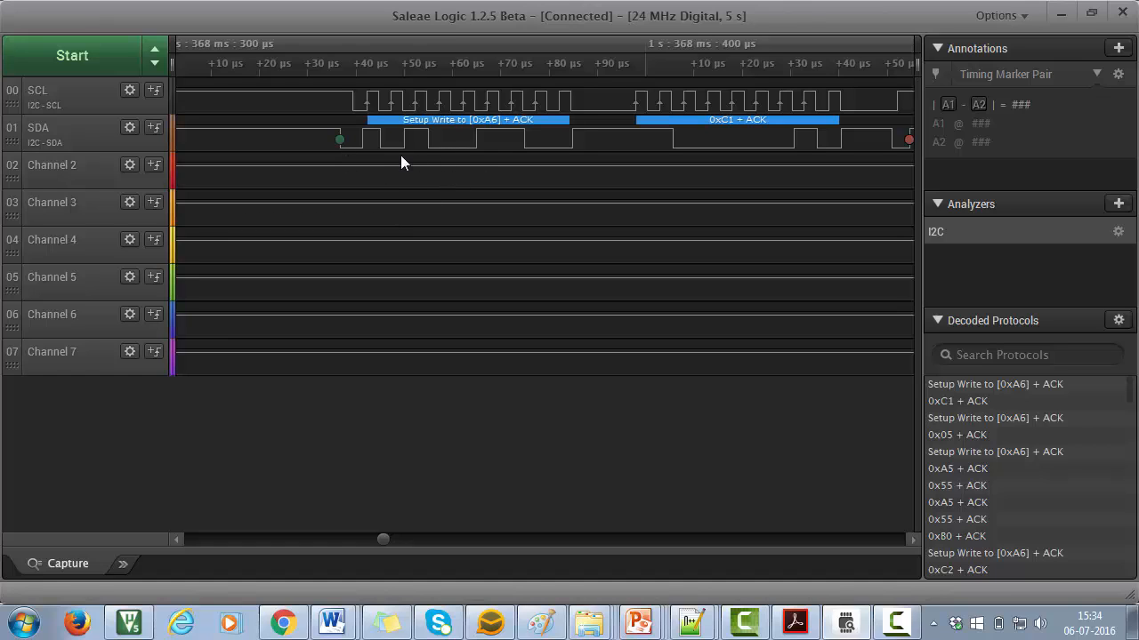
{"action": "mouse_move", "coordinate": [481, 163]}
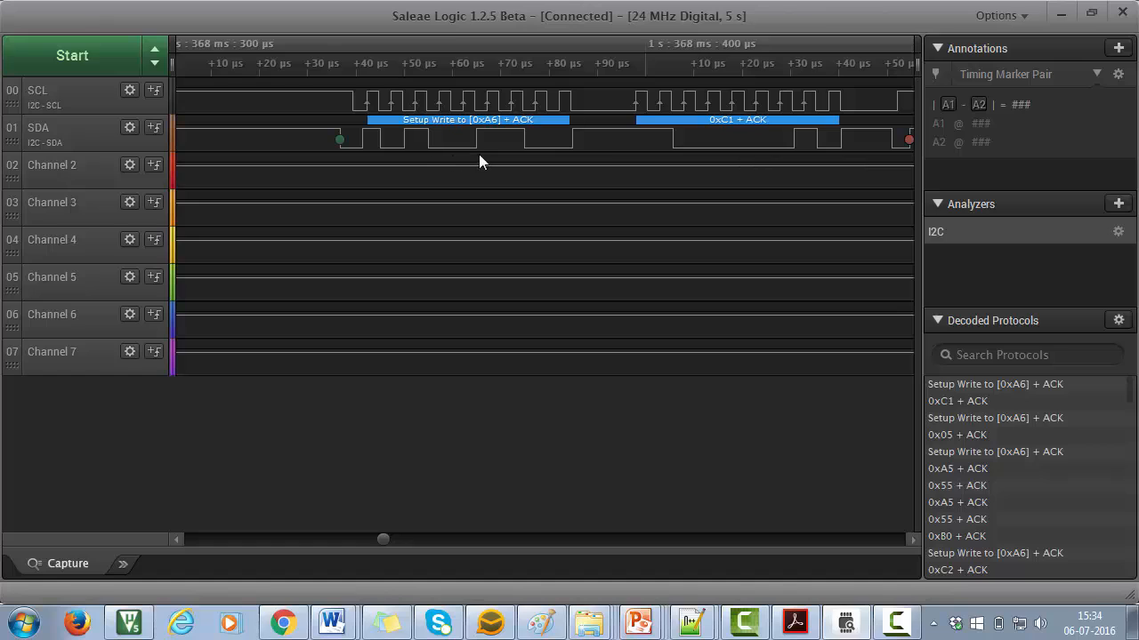
{"action": "mouse_move", "coordinate": [460, 162]}
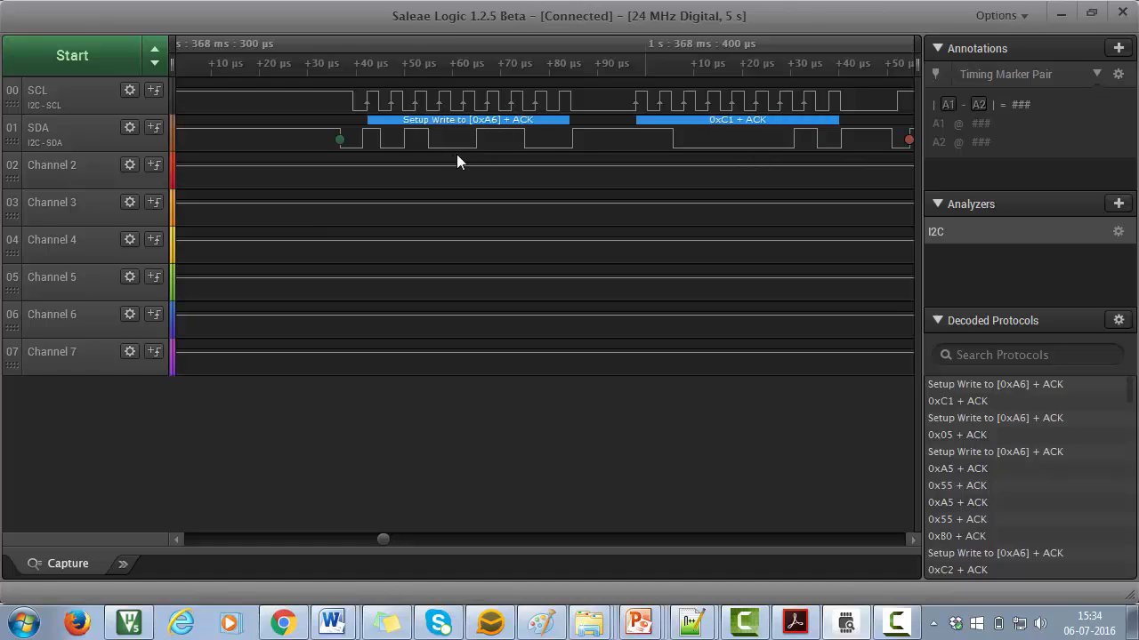
{"action": "mouse_move", "coordinate": [505, 166]}
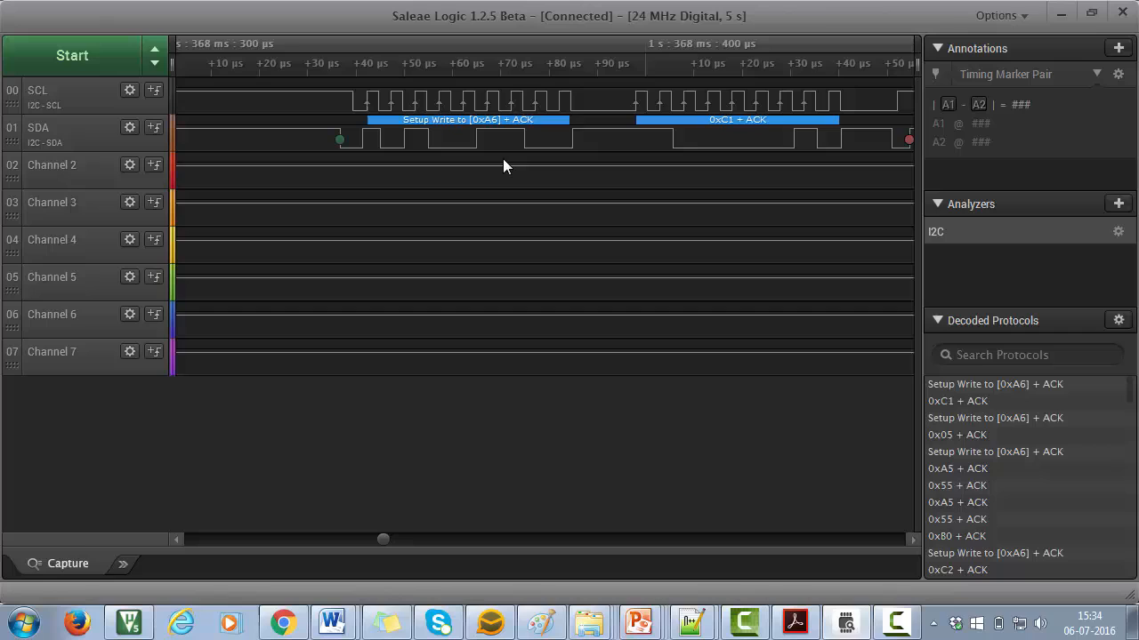
{"action": "mouse_move", "coordinate": [528, 163]}
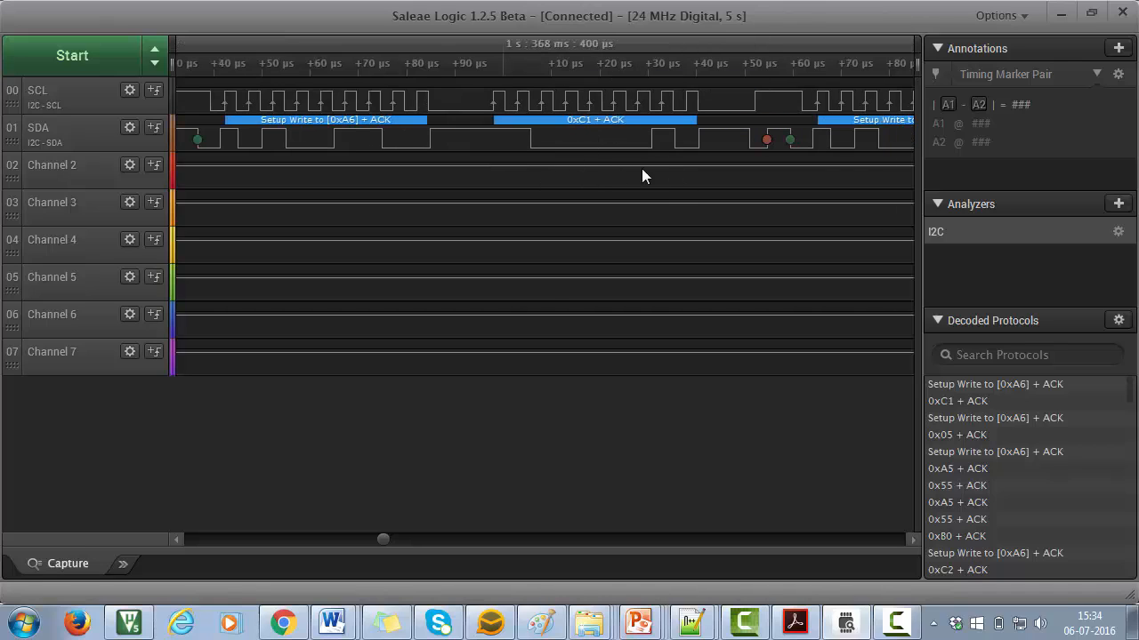
{"action": "mouse_move", "coordinate": [594, 172]}
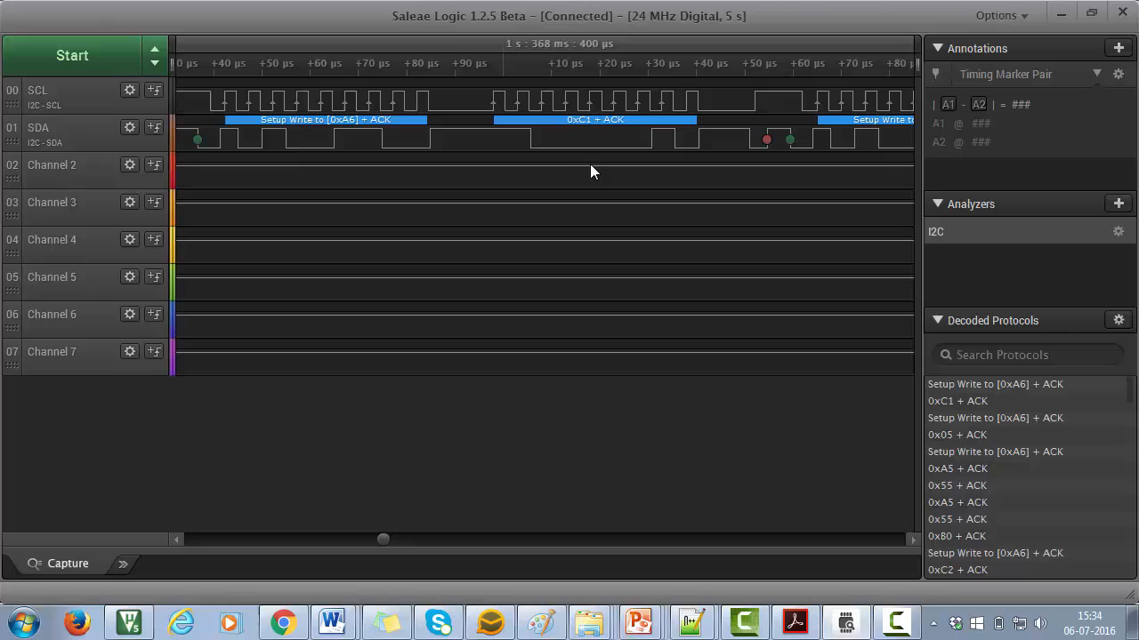
{"action": "mouse_move", "coordinate": [585, 169]}
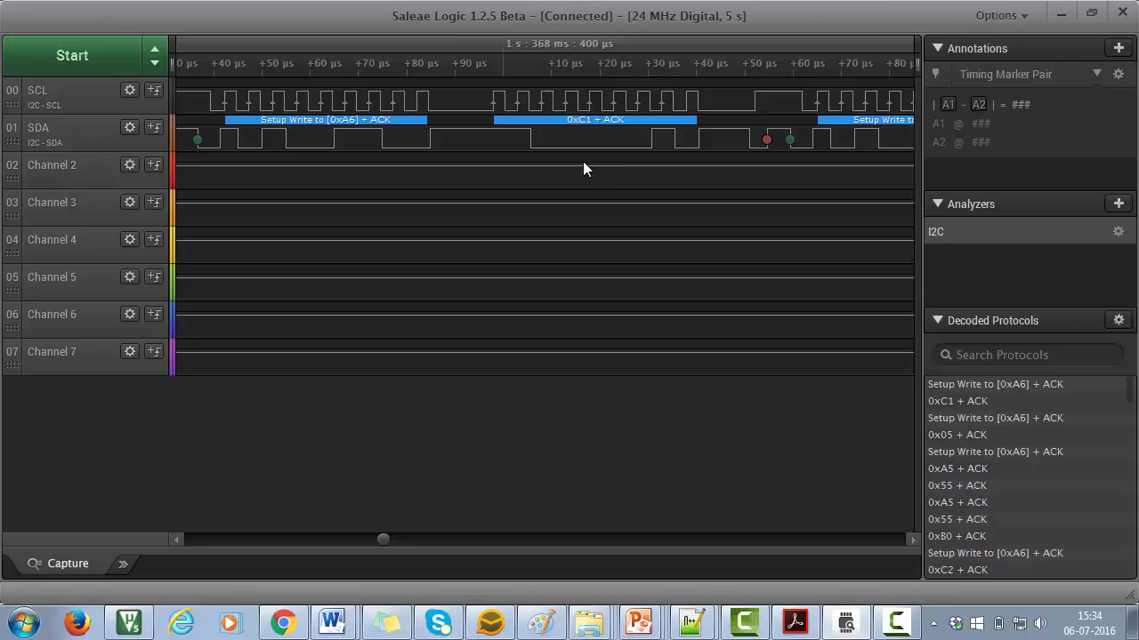
{"action": "mouse_move", "coordinate": [636, 120]}
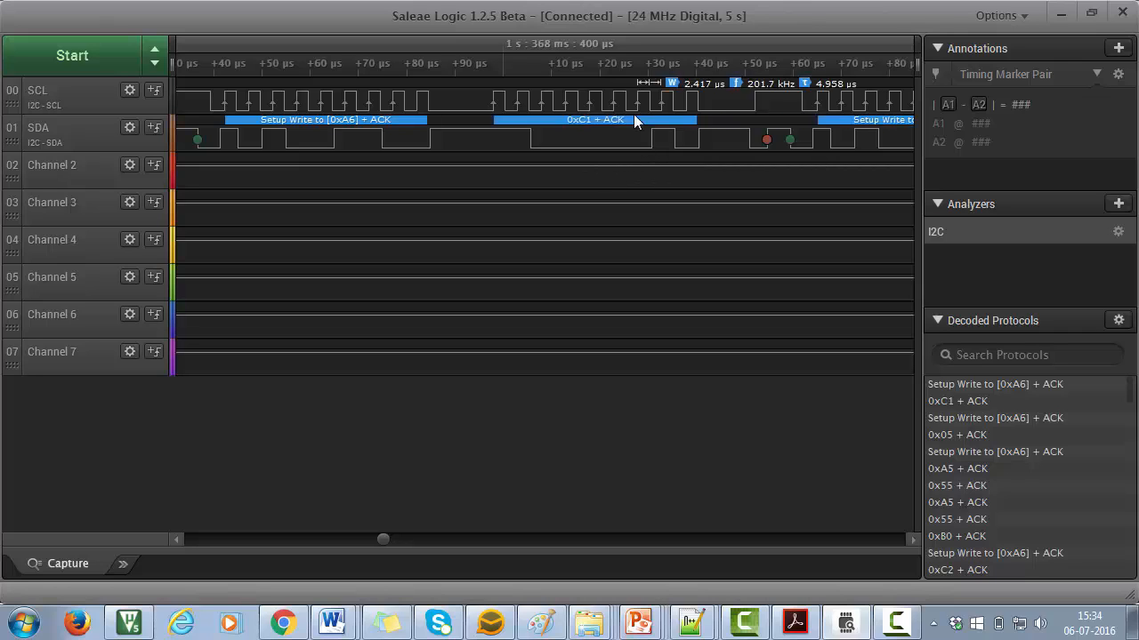
{"action": "mouse_move", "coordinate": [685, 196]}
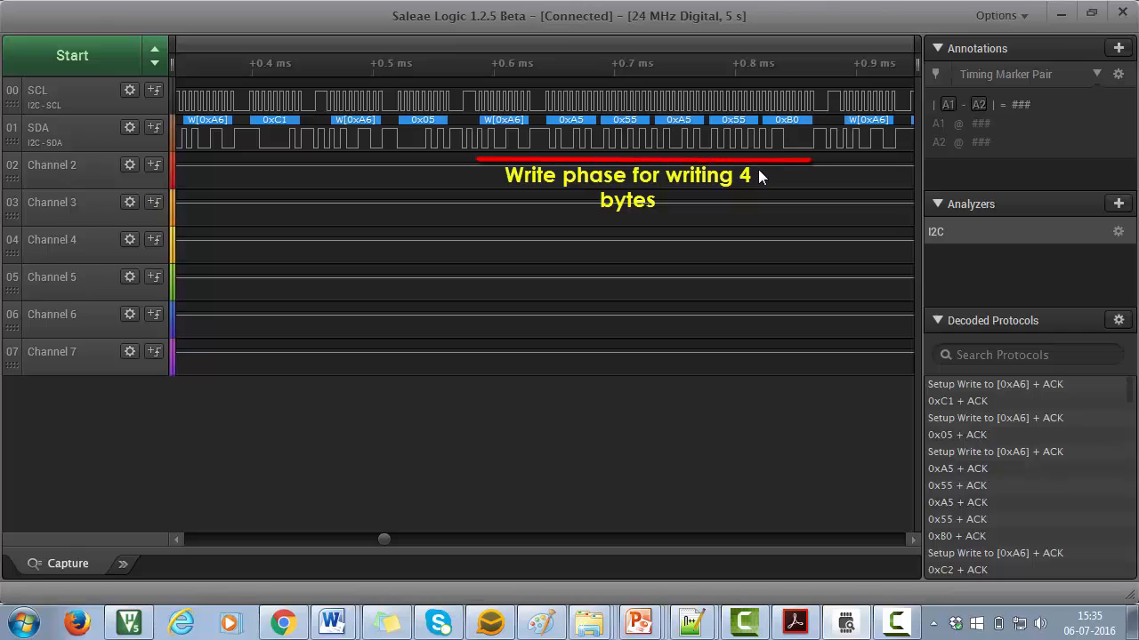
{"action": "mouse_move", "coordinate": [725, 193]}
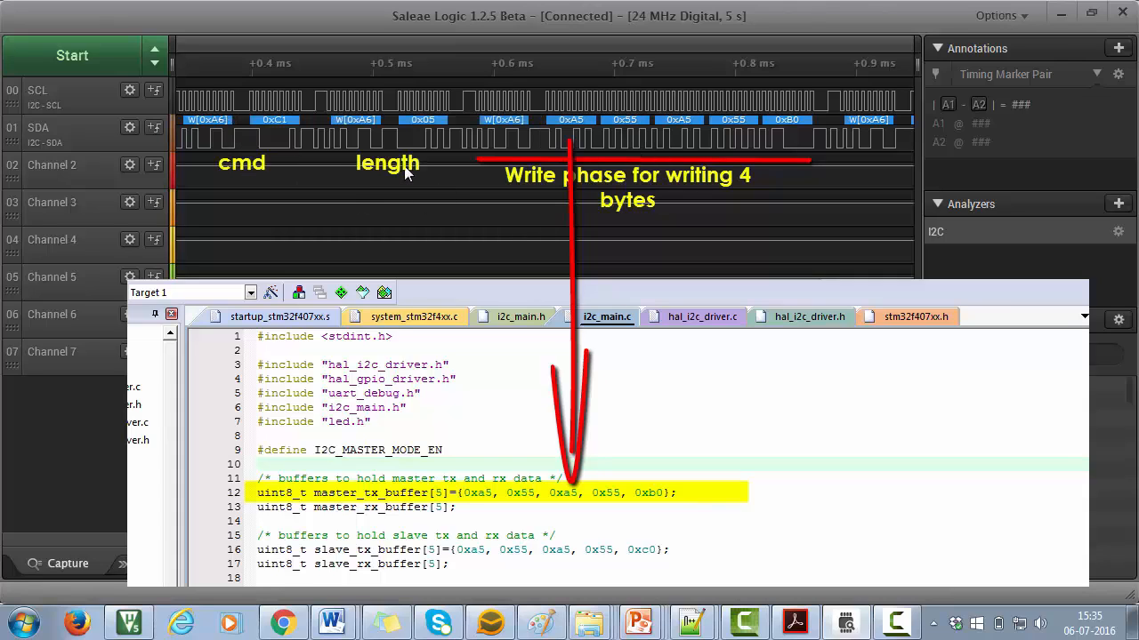
{"action": "mouse_move", "coordinate": [771, 162]}
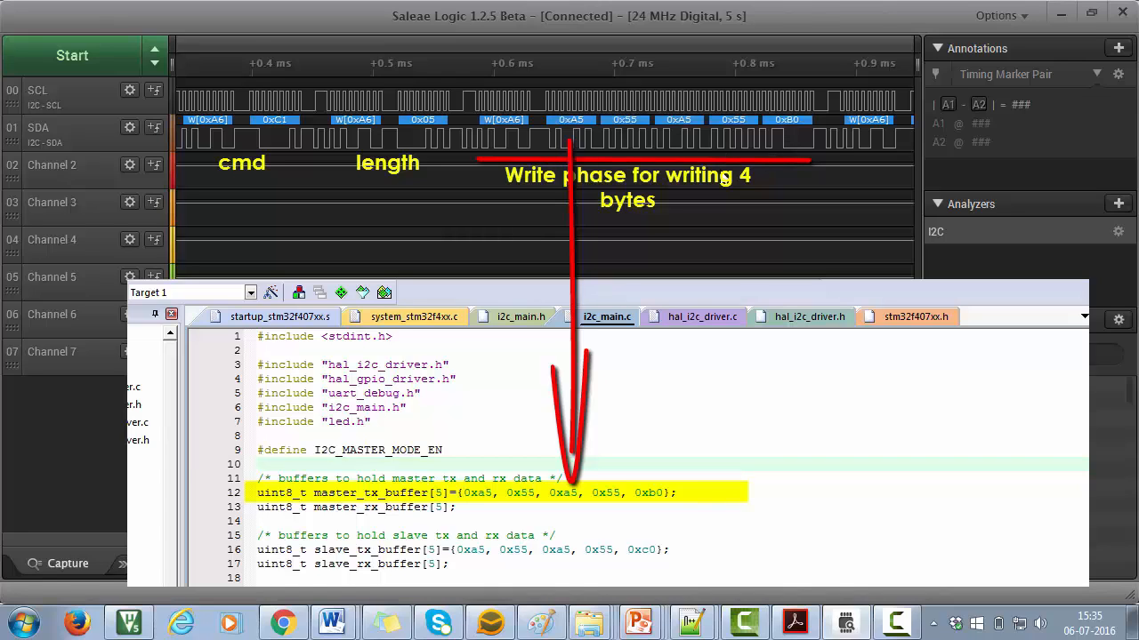
{"action": "mouse_move", "coordinate": [207, 171]}
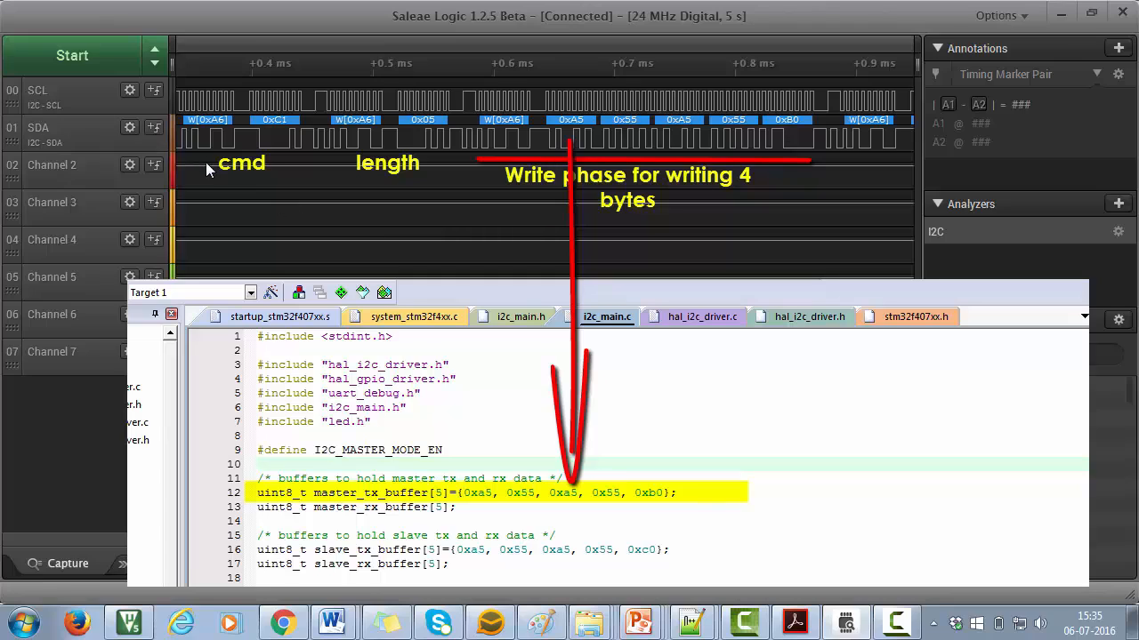
{"action": "mouse_move", "coordinate": [268, 213]}
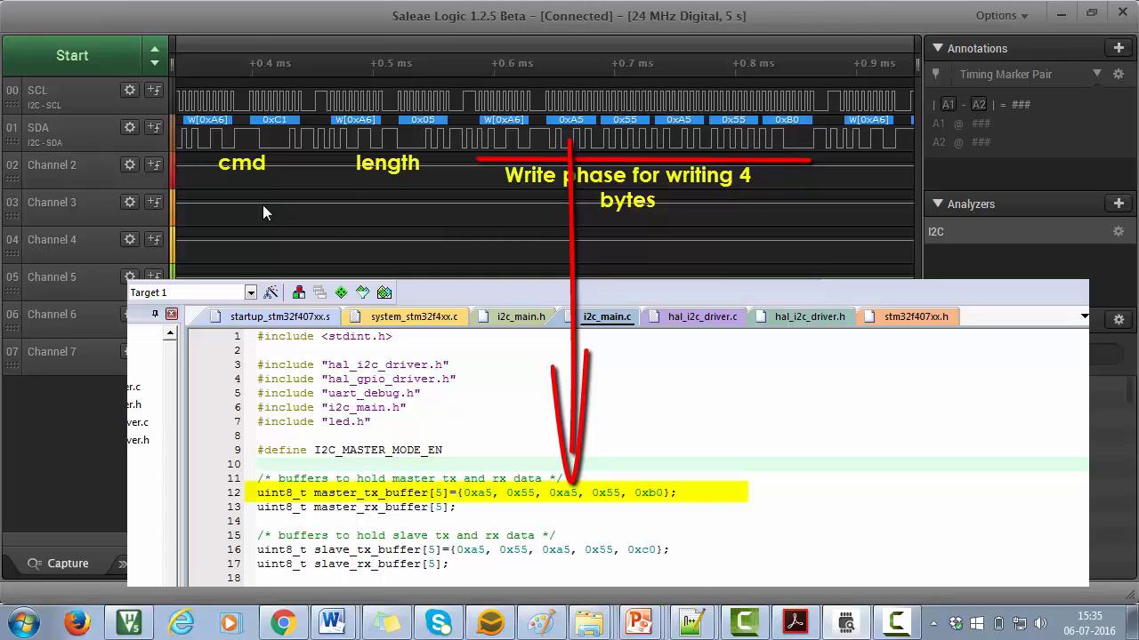
{"action": "mouse_move", "coordinate": [341, 167]}
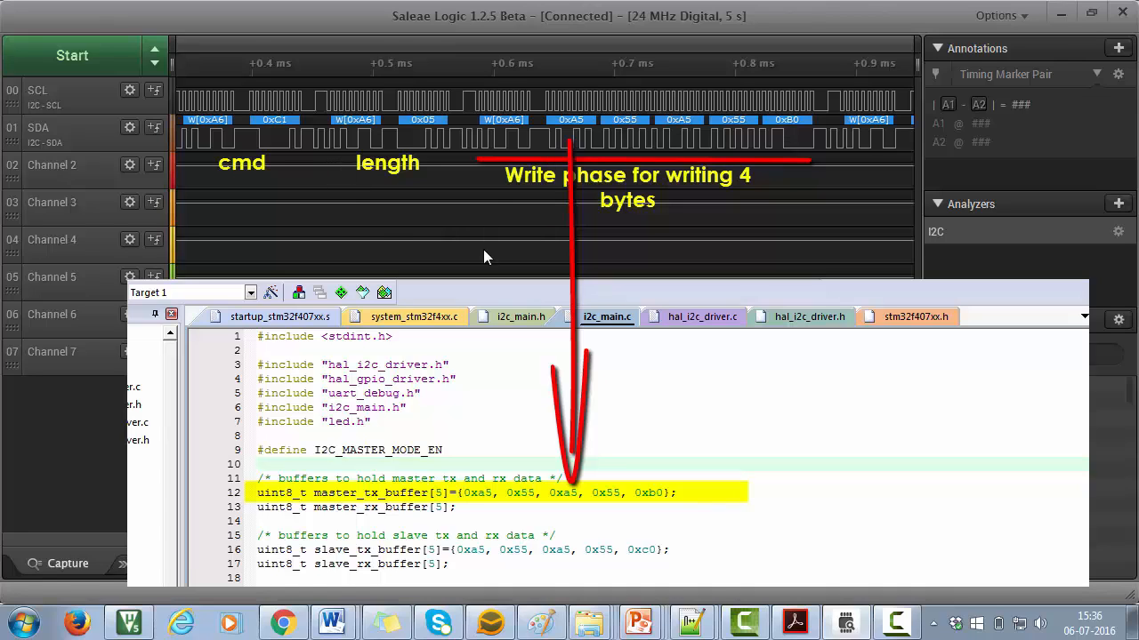
{"action": "mouse_move", "coordinate": [492, 158]}
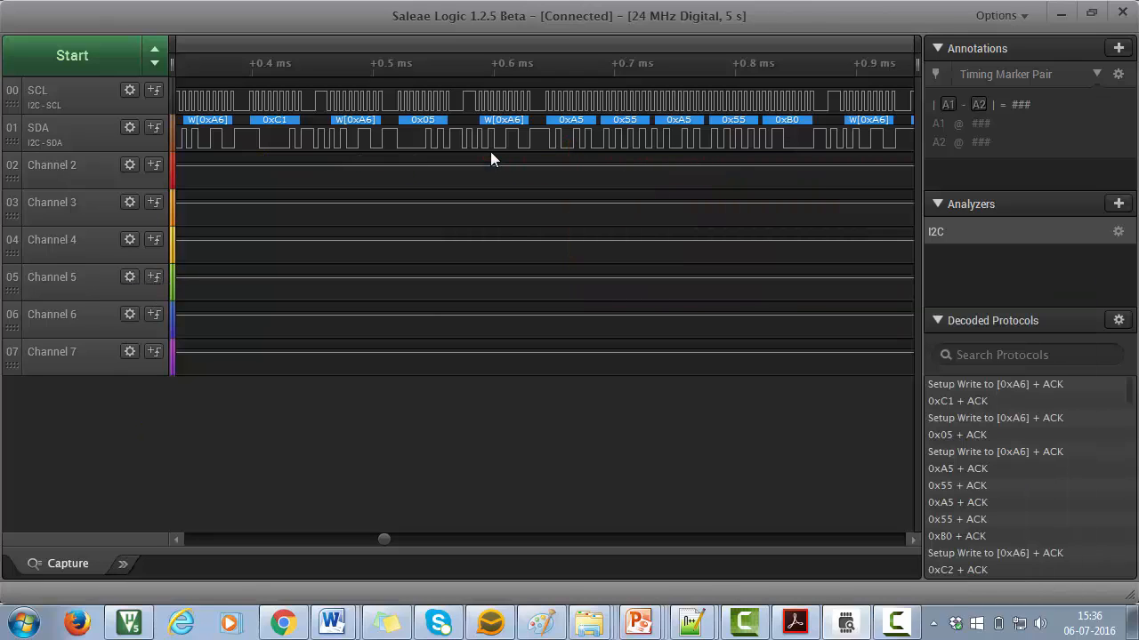
{"action": "mouse_move", "coordinate": [736, 257]}
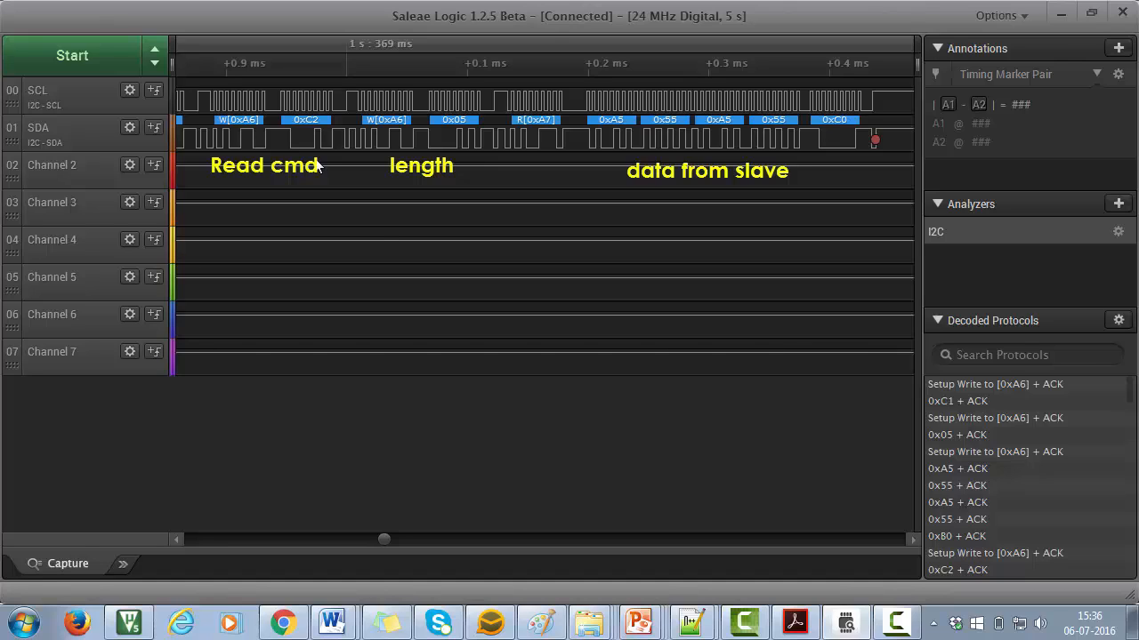
{"action": "mouse_move", "coordinate": [456, 160]}
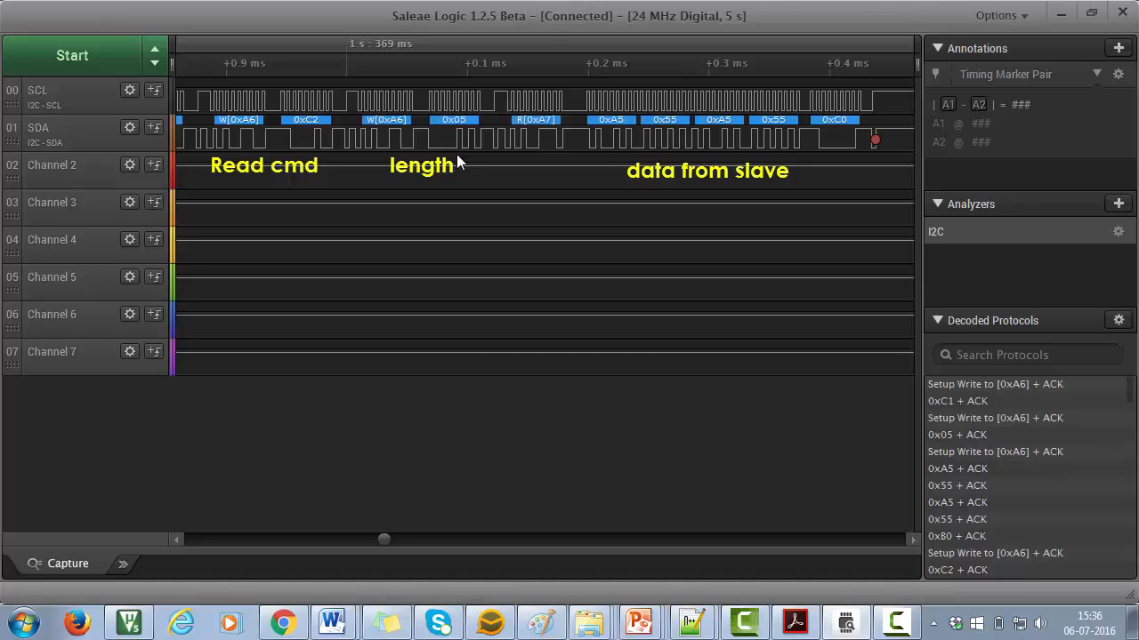
{"action": "mouse_move", "coordinate": [489, 170]}
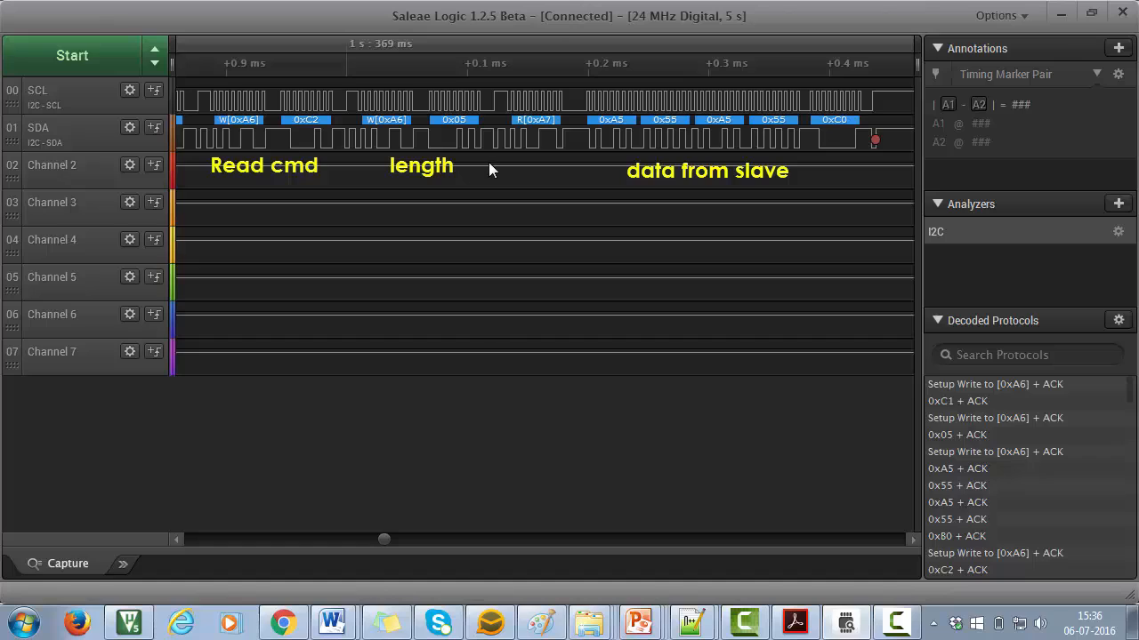
{"action": "mouse_move", "coordinate": [496, 164]}
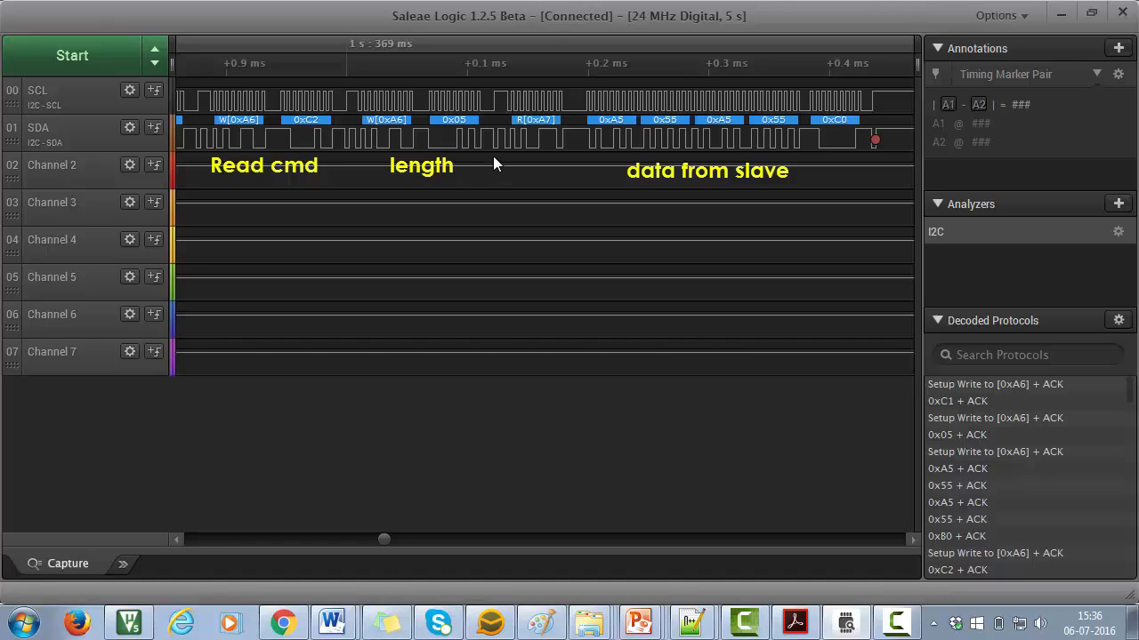
{"action": "mouse_move", "coordinate": [498, 257]}
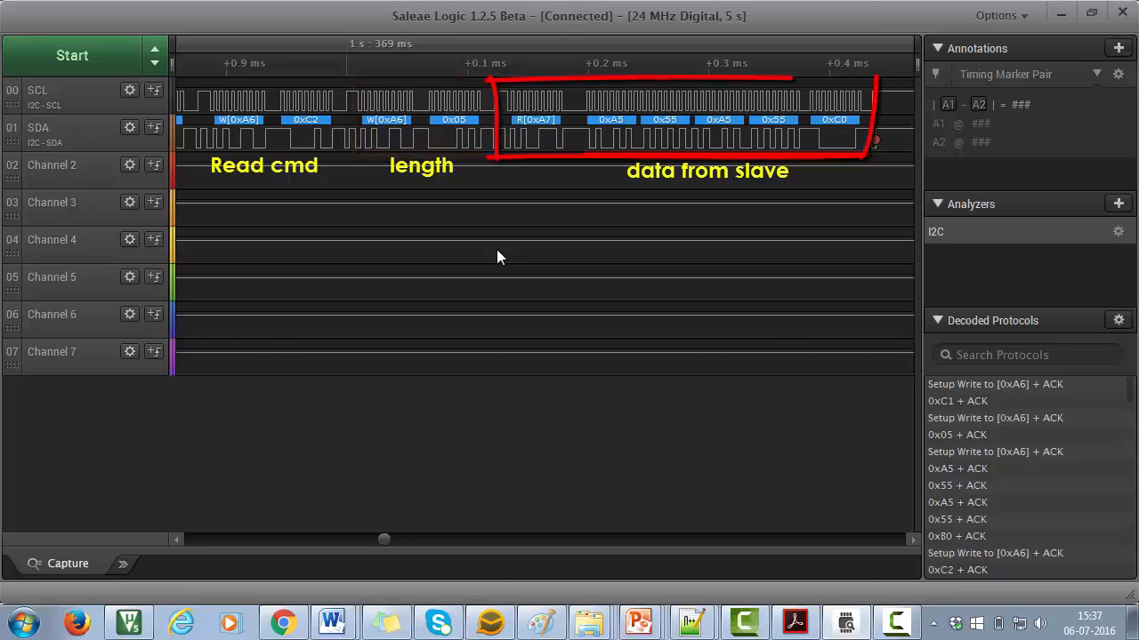
- Move the timeline to the read sequence: 0xC2, 0x05, then Read [0xA7] data
{"action": "left_click", "coordinate": [896, 623]}
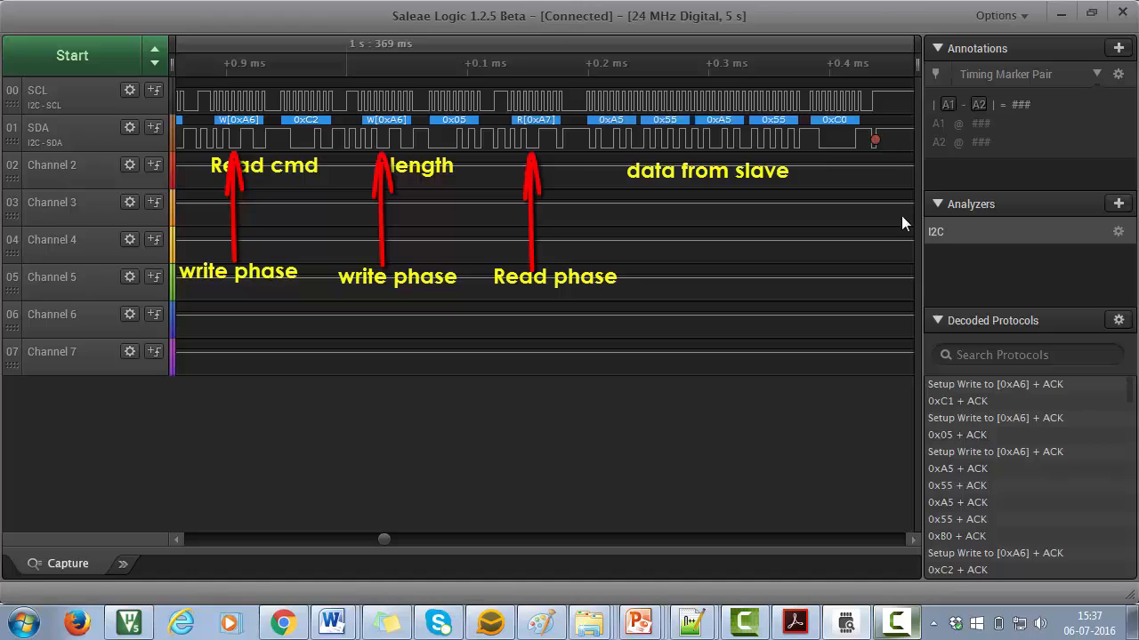
{"action": "mouse_move", "coordinate": [779, 310]}
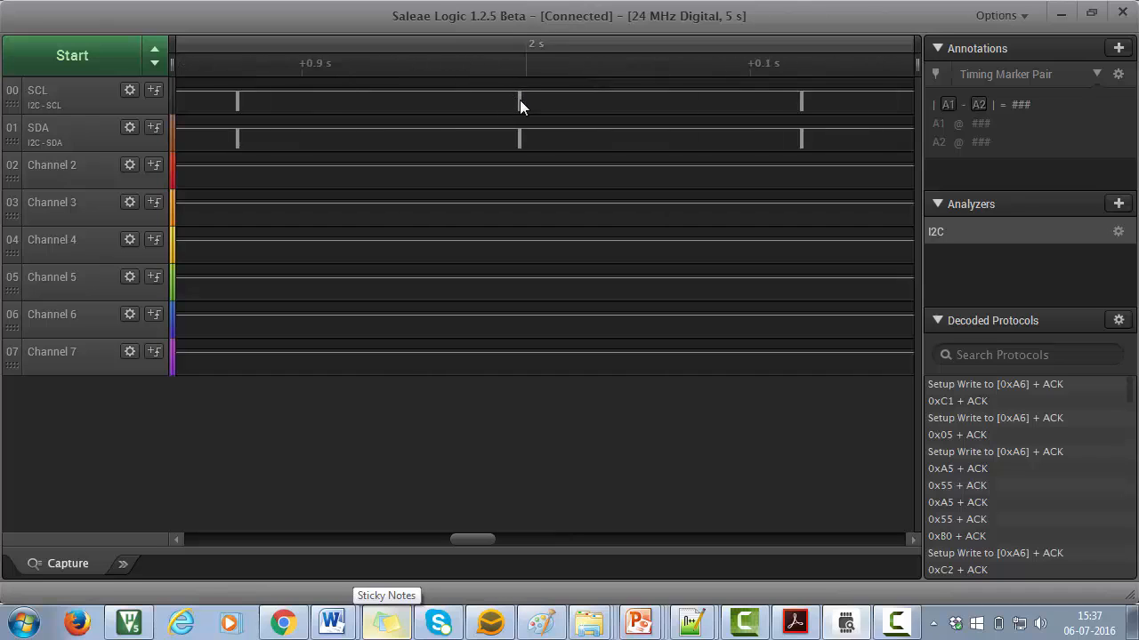
- Zoom the timeline onto the gap after 0xB0 + ACK
{"action": "scroll", "scroll_direction": "up", "scroll_amount": 3}
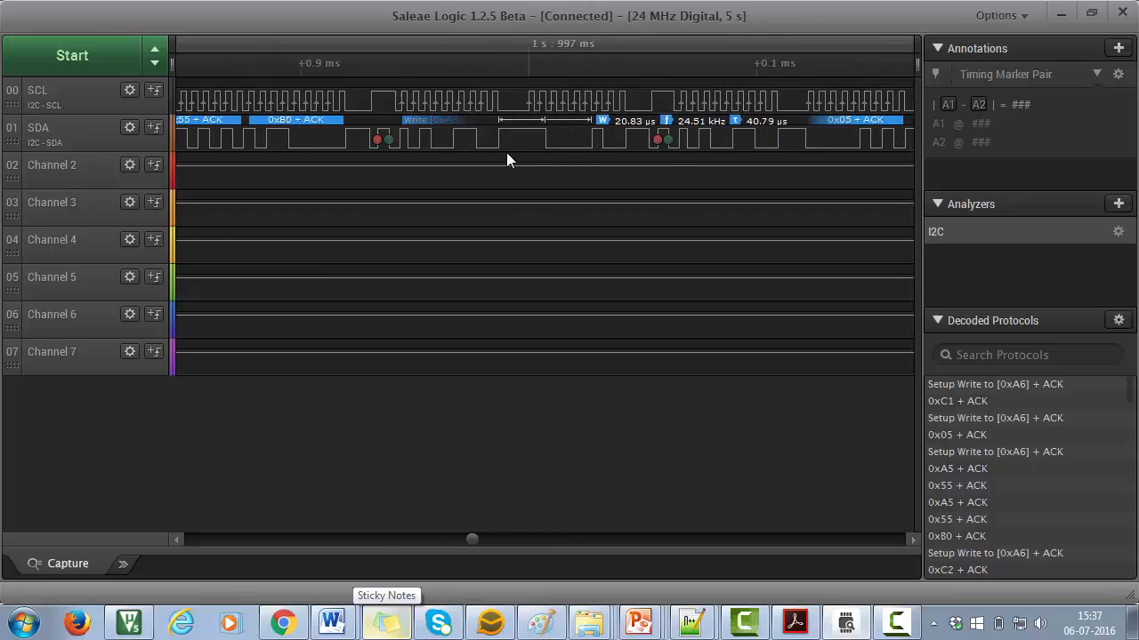